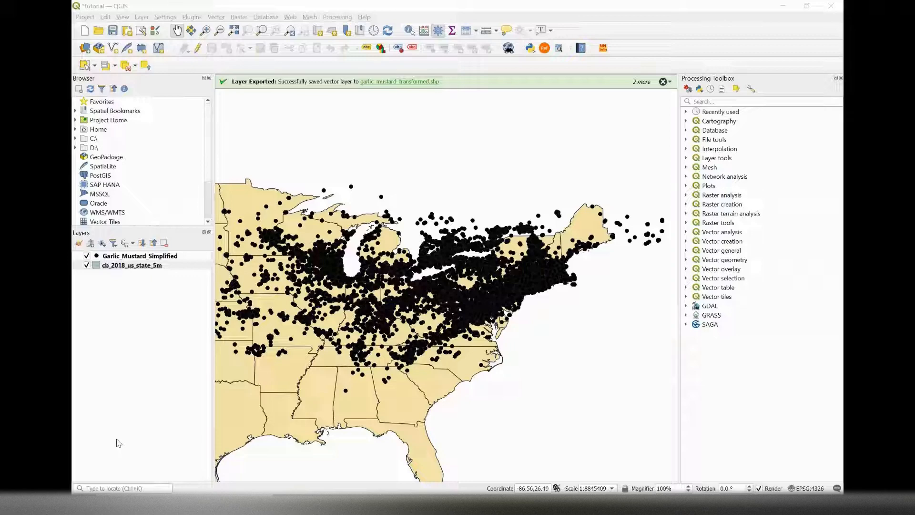
- Bring up the Buffer tool with cb_2018_us_state_5m as input, distance in degrees
click(215, 16)
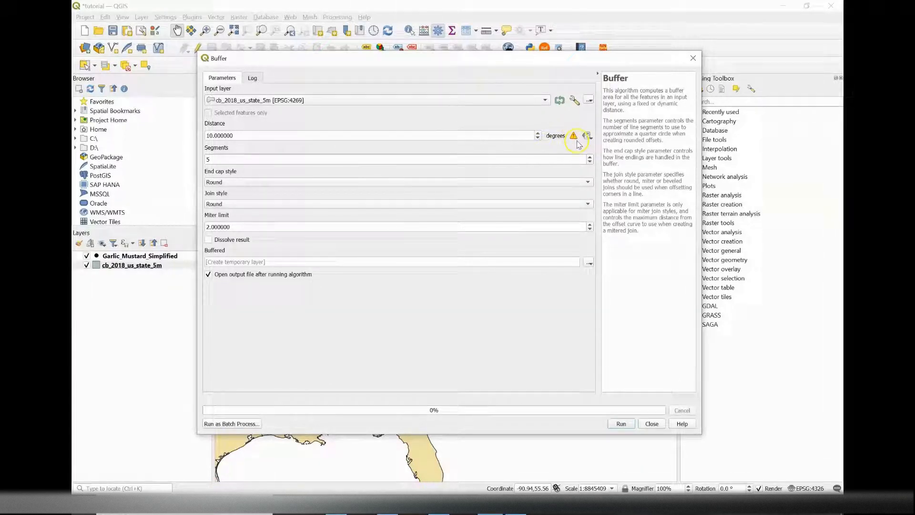
mouse_move(573, 144)
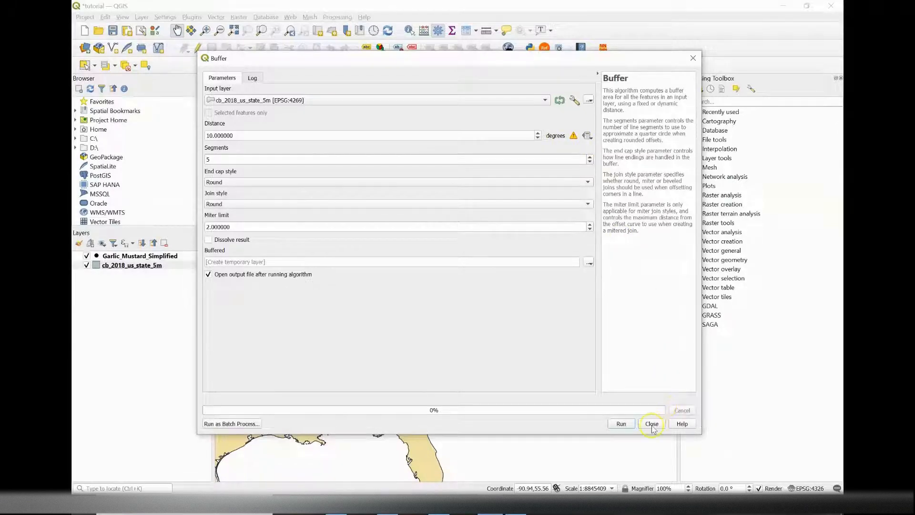
- Export the state layer to EPSG:5070 as shapefile state_boundaries_transformed
click(651, 423)
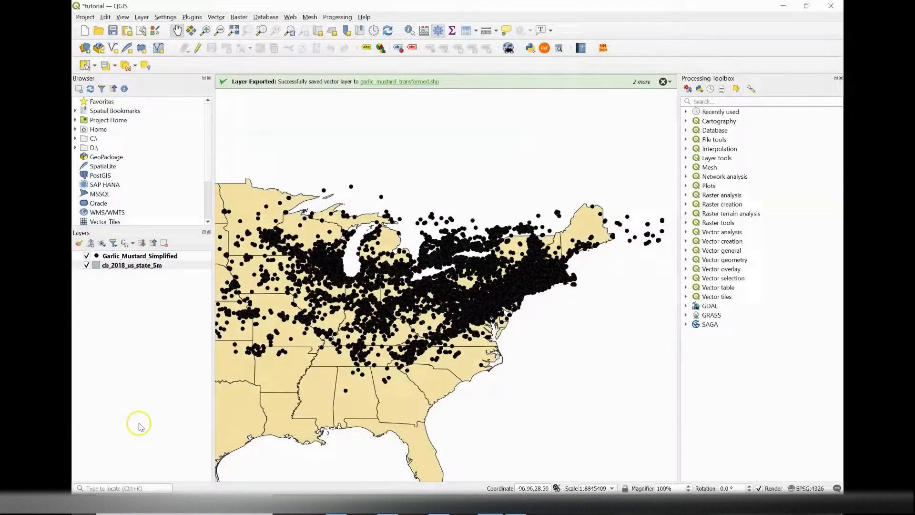
right_click(131, 265)
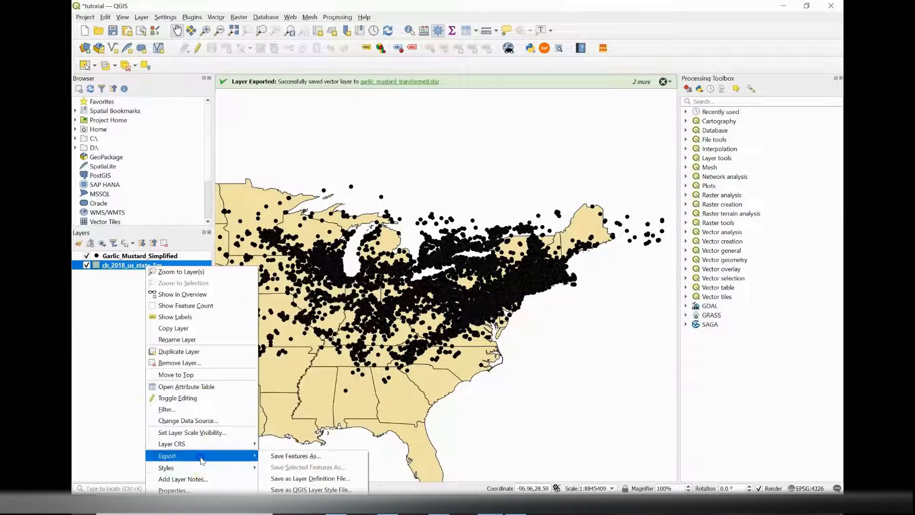
click(295, 456)
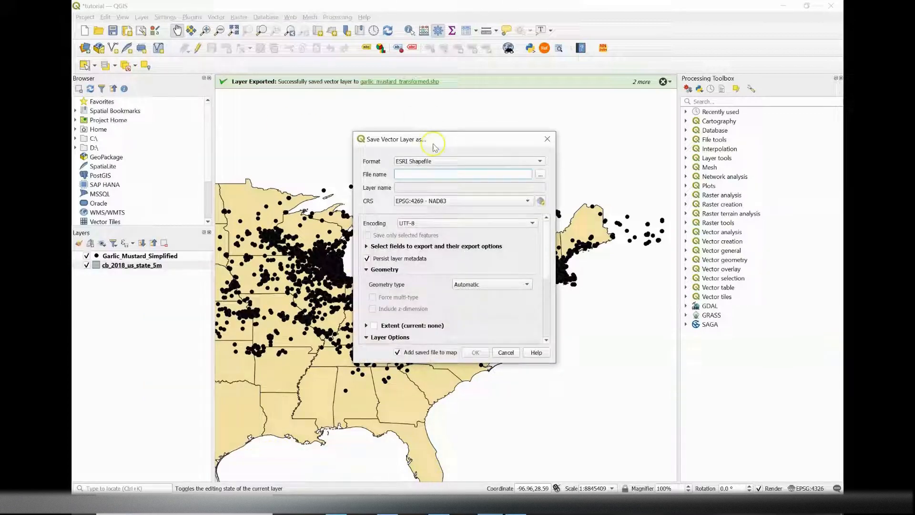
text(state_boundaries)
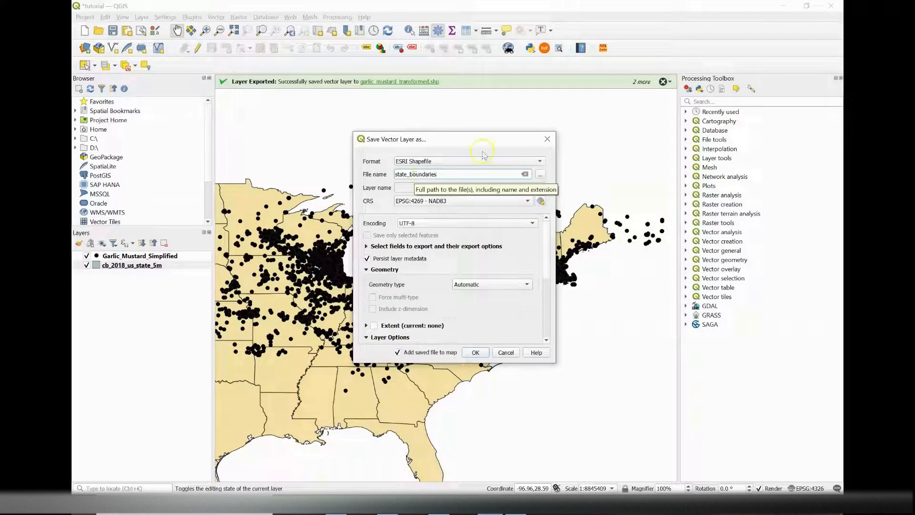
text(_transformed)
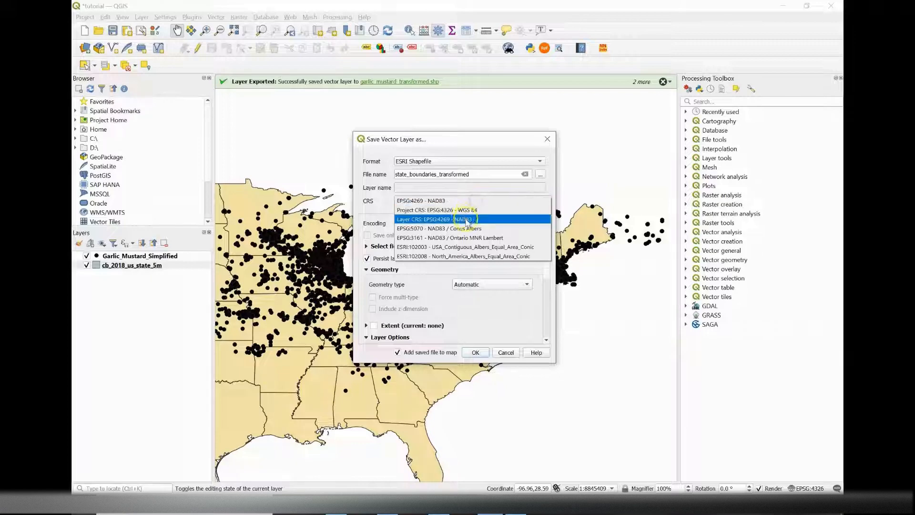
click(439, 228)
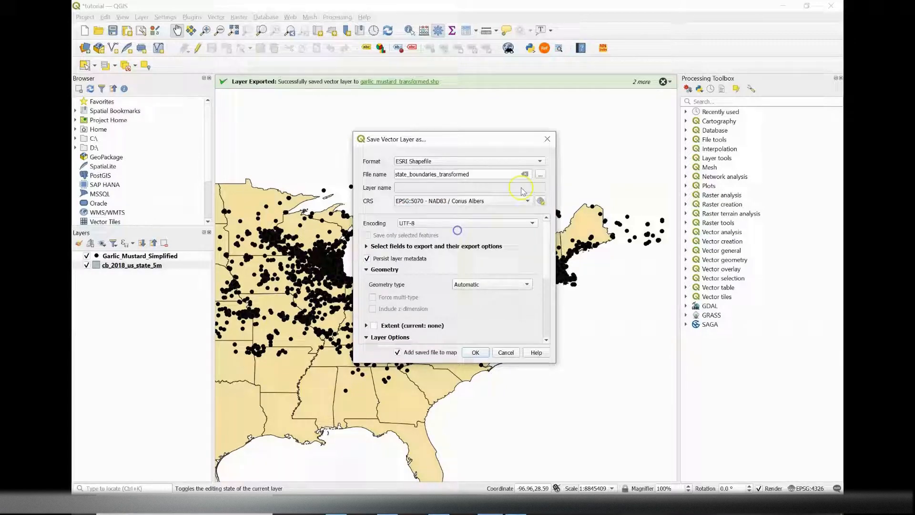
click(539, 174)
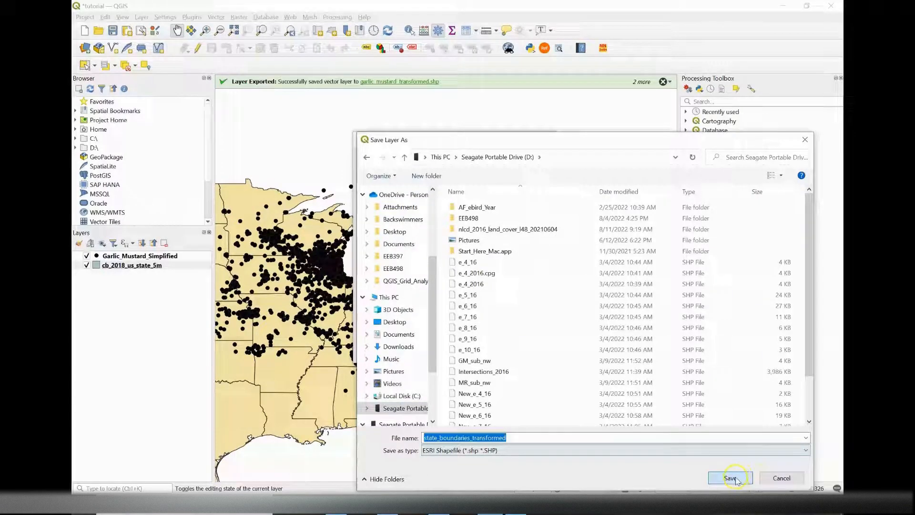
click(730, 478)
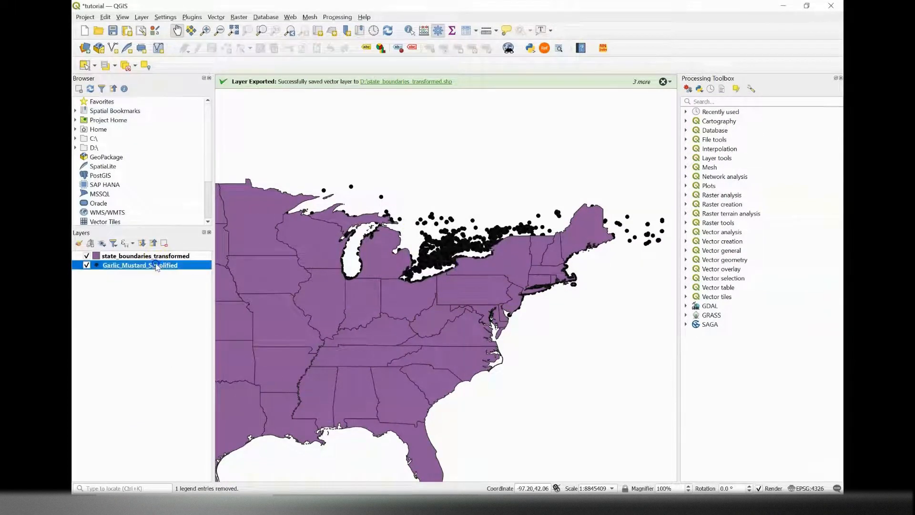
- Export Garlic_Mustard_Simplified to EPSG:5070 as garlic_mustard_transformed and add it to the map
right_click(139, 265)
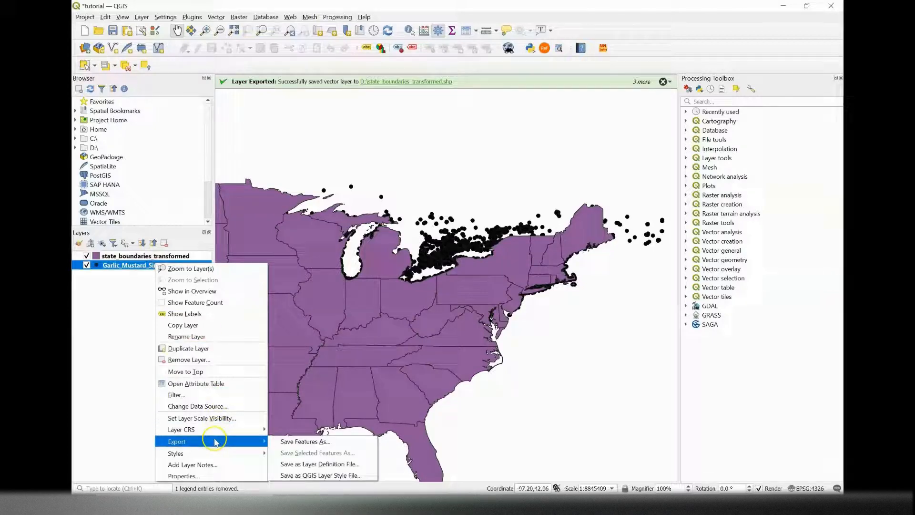
click(305, 441)
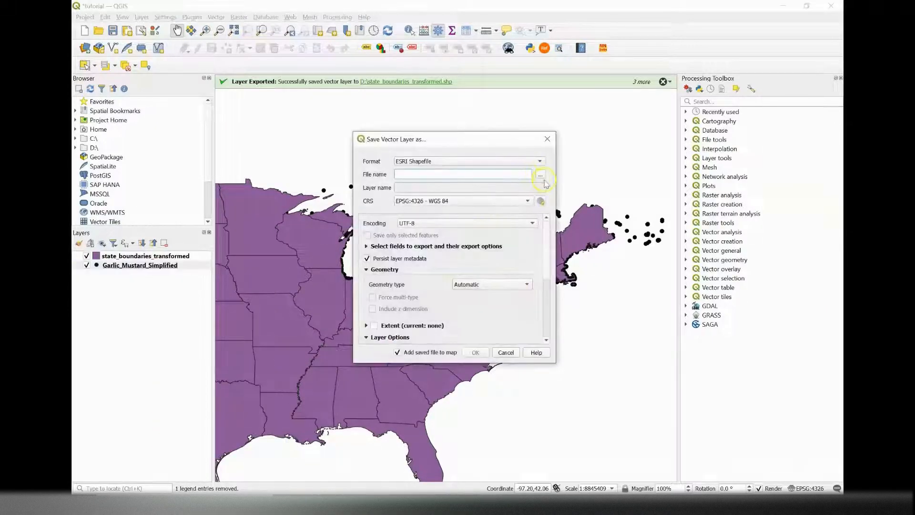
click(540, 175)
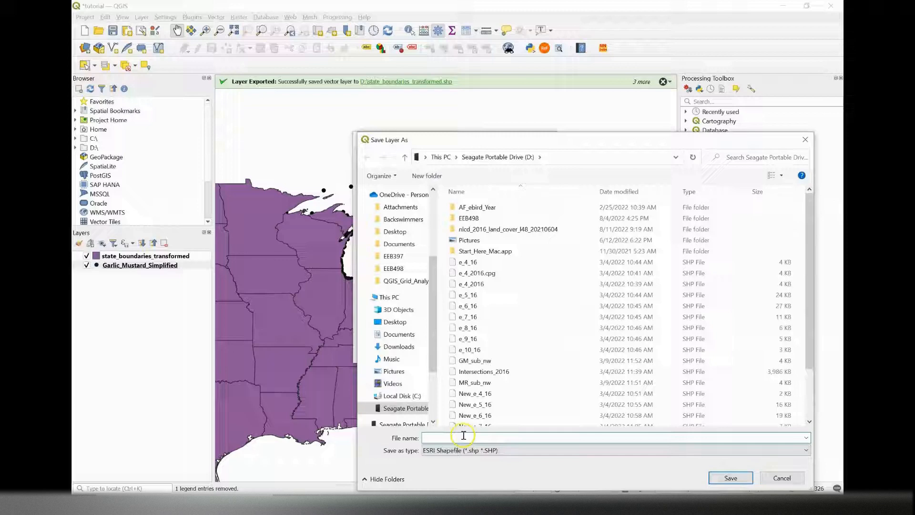
text(garlic_mustard_transformed)
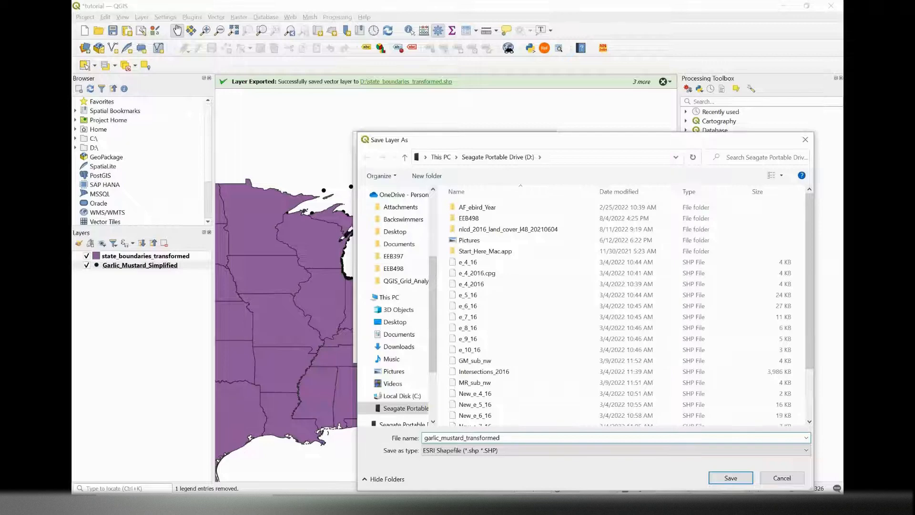
click(730, 477)
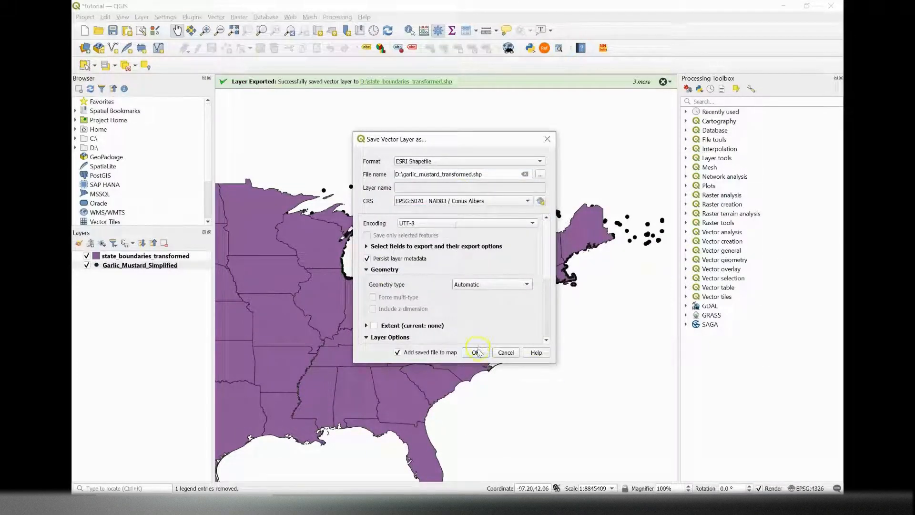
click(475, 352)
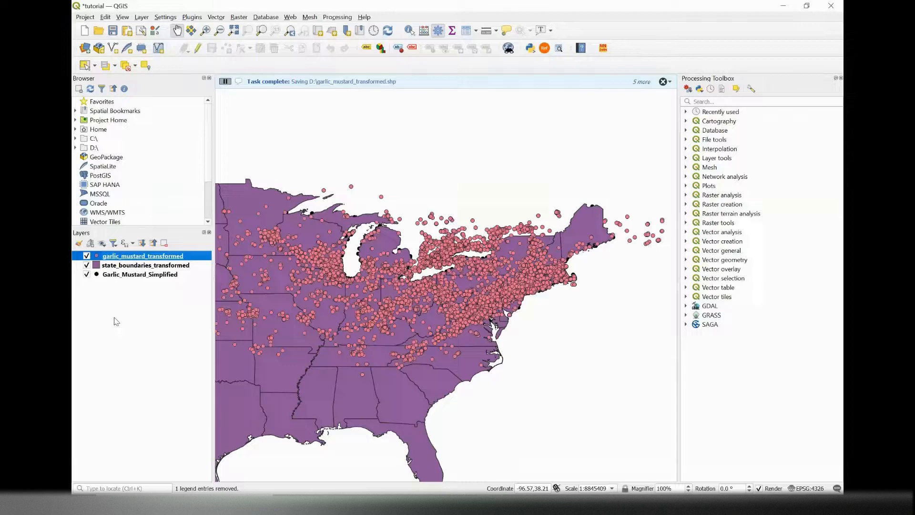
- Remove Garlic_Mustard_Simplified and give state_boundaries_transformed an olive fill in Symbology
right_click(139, 274)
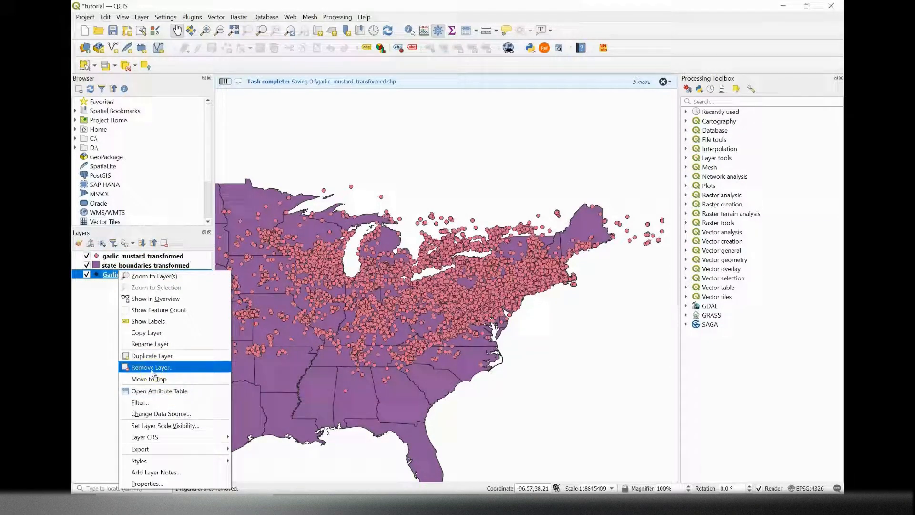
click(153, 367)
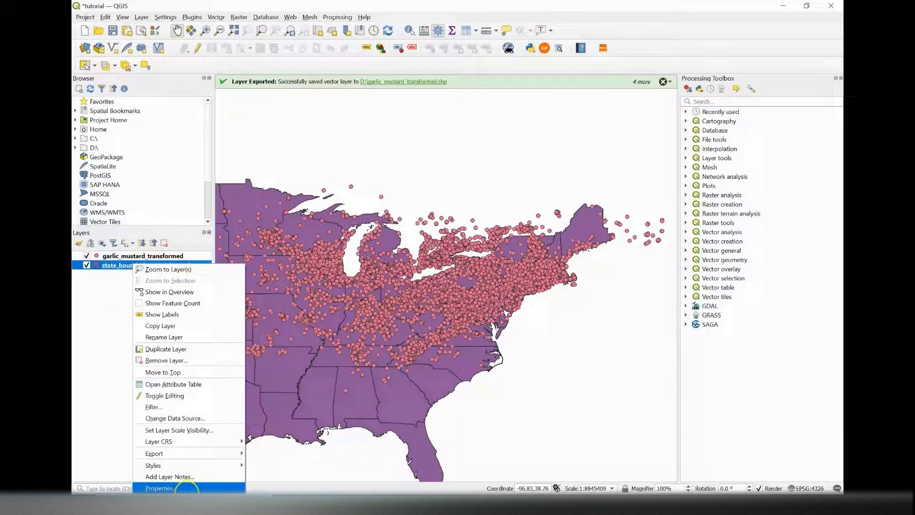
click(160, 488)
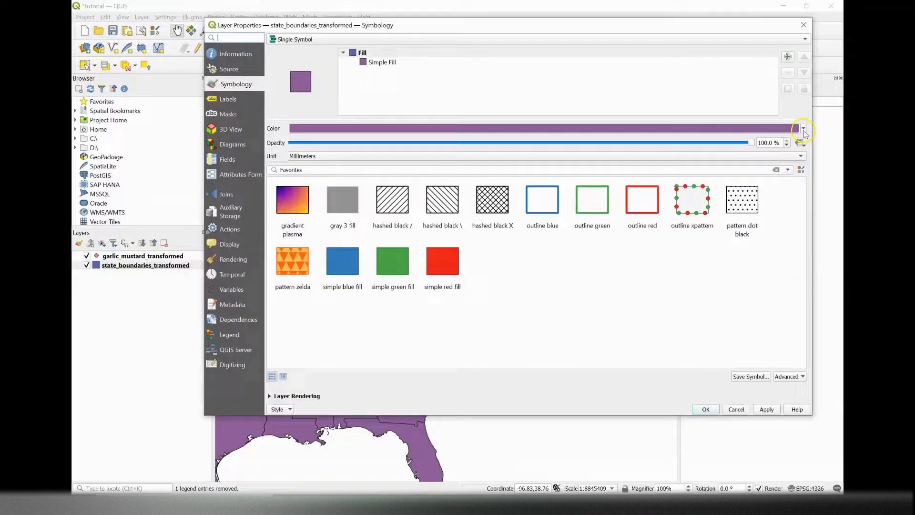
click(802, 128)
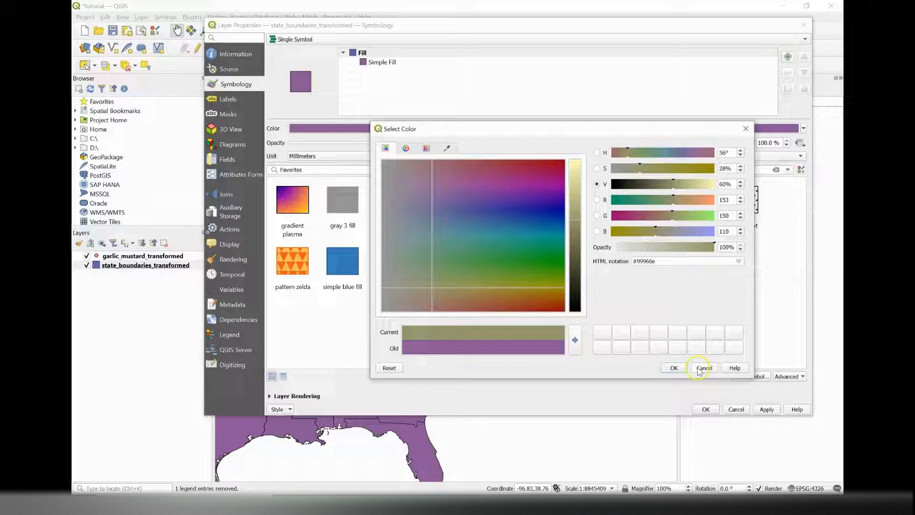
click(703, 368)
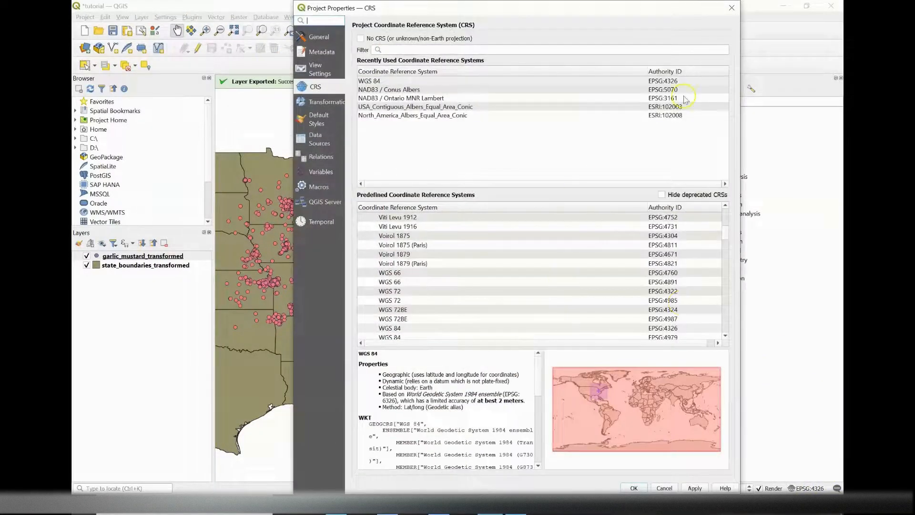
- Set the project CRS to NAD83 / Conus Albers (EPSG:5070) and apply it
click(389, 89)
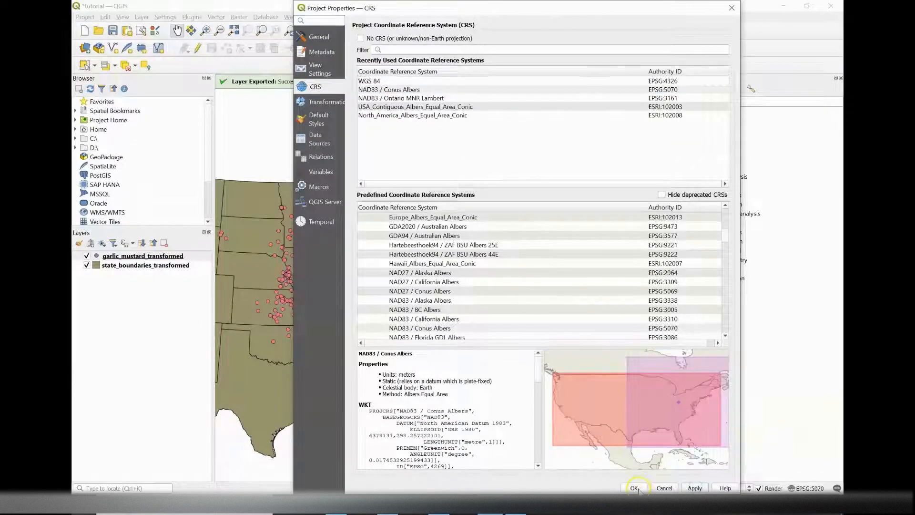
click(635, 488)
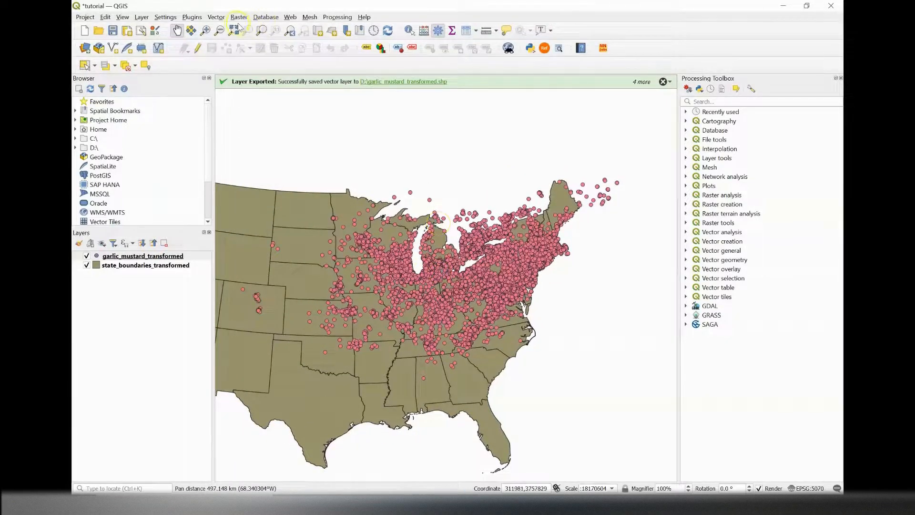
click(215, 16)
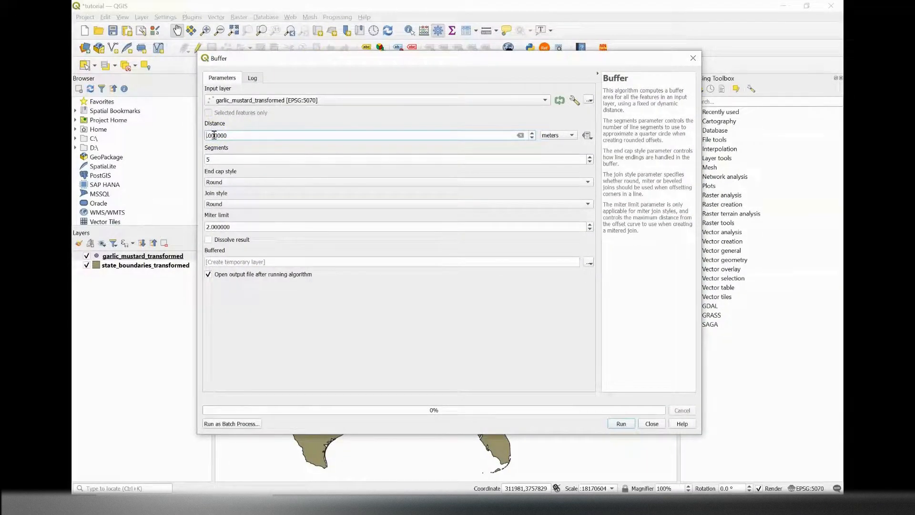
- Run a 50-metre buffer on garlic_mustard_transformed, producing a temporary Buffered layer
text(50.000000)
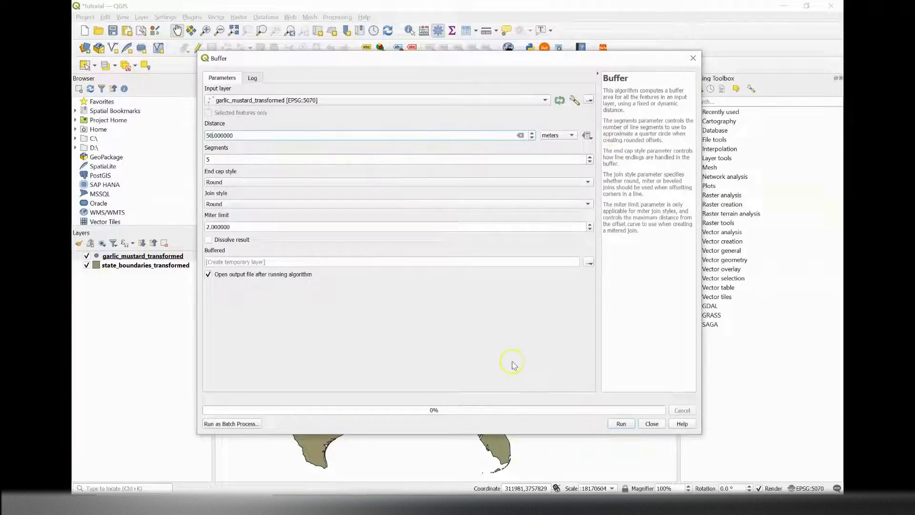
click(621, 423)
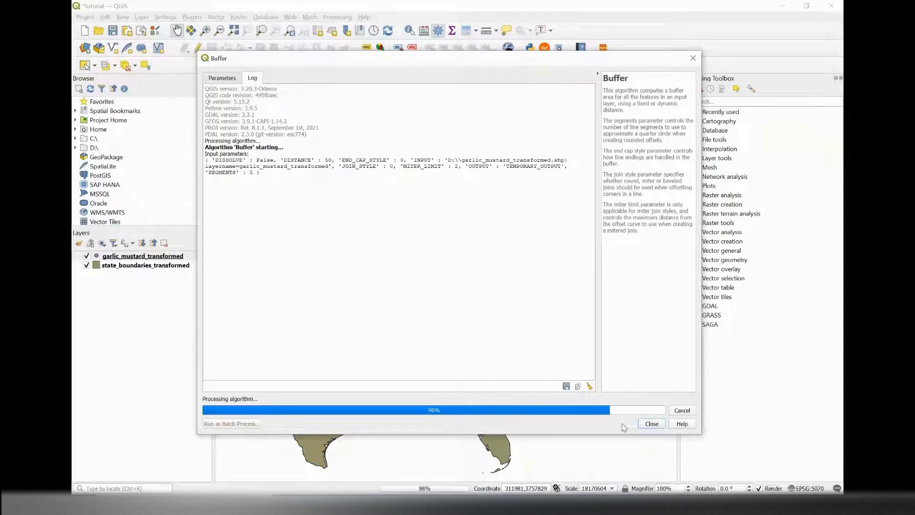
click(651, 424)
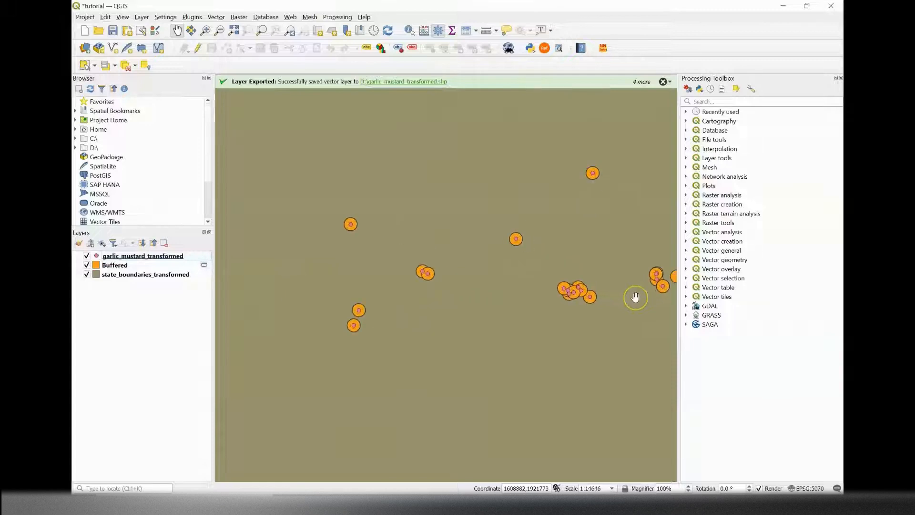
scroll(up, 3)
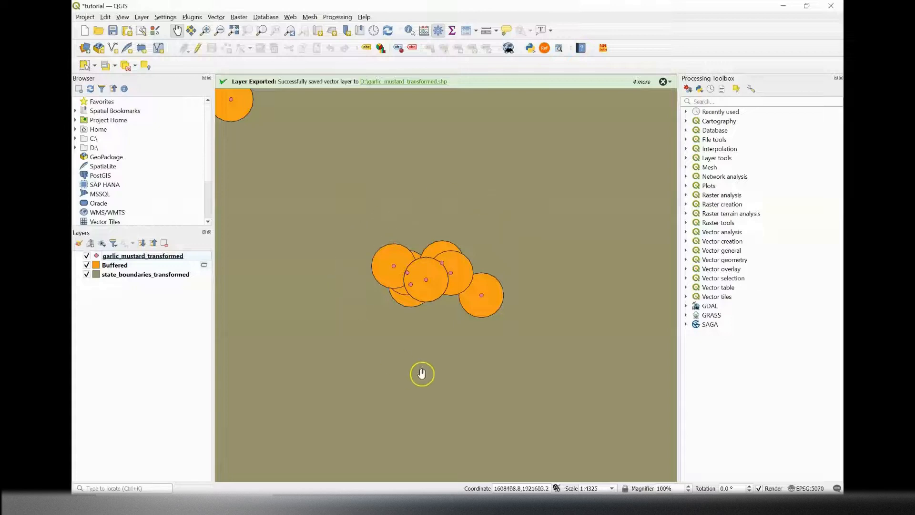
click(142, 256)
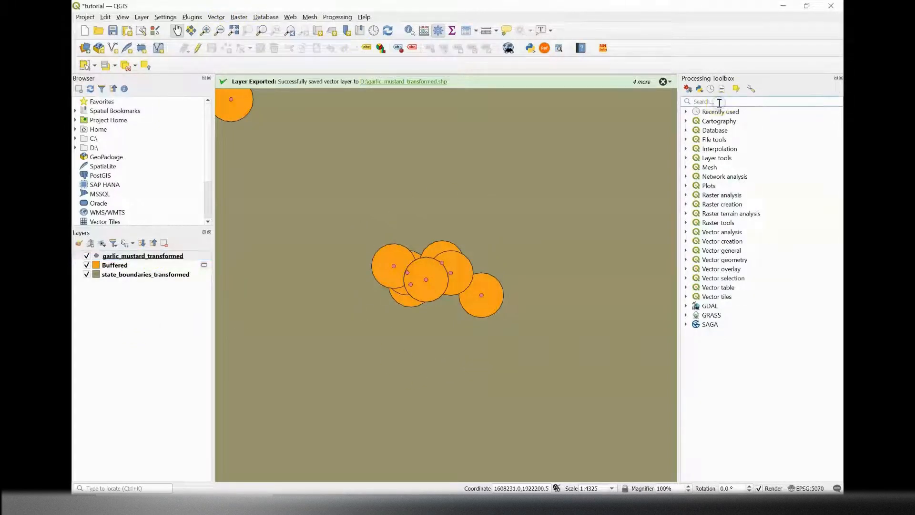
- Run Dissolve from the Processing Toolbox on the buffers to get one merged Dissolved layer
text(dissol)
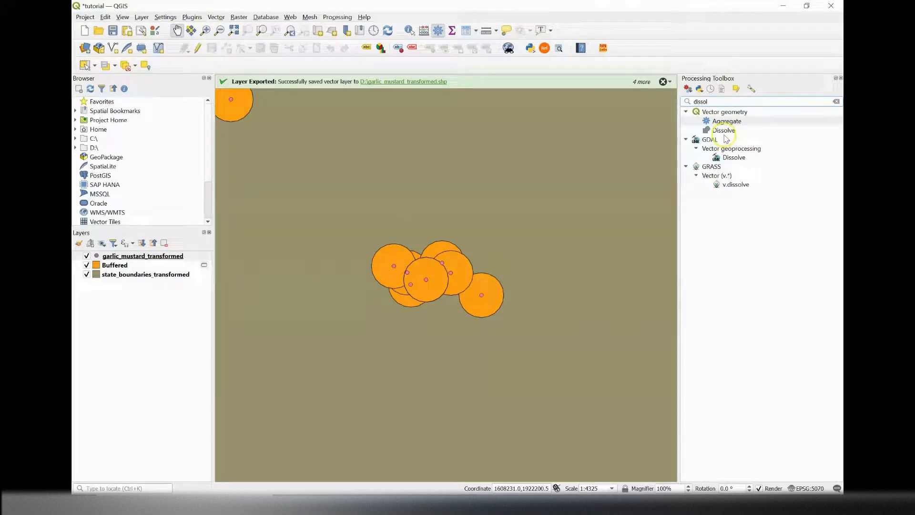
double_click(724, 130)
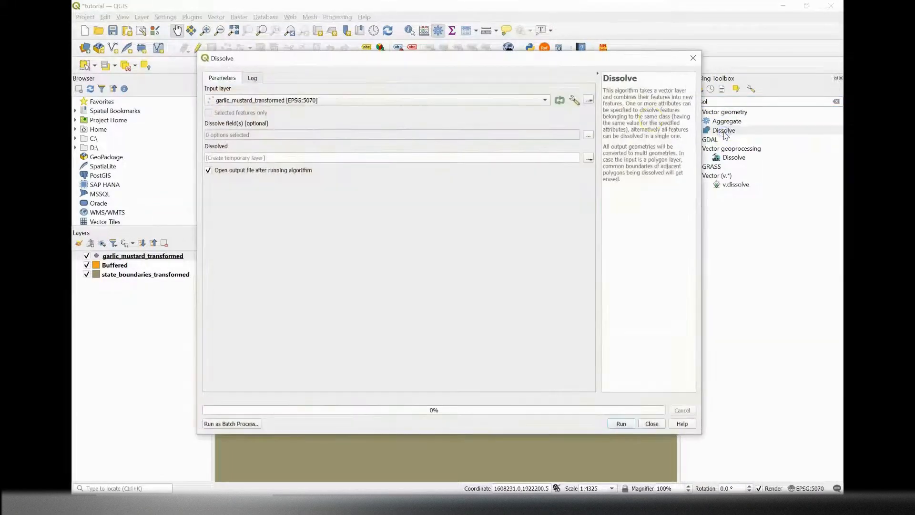
click(620, 424)
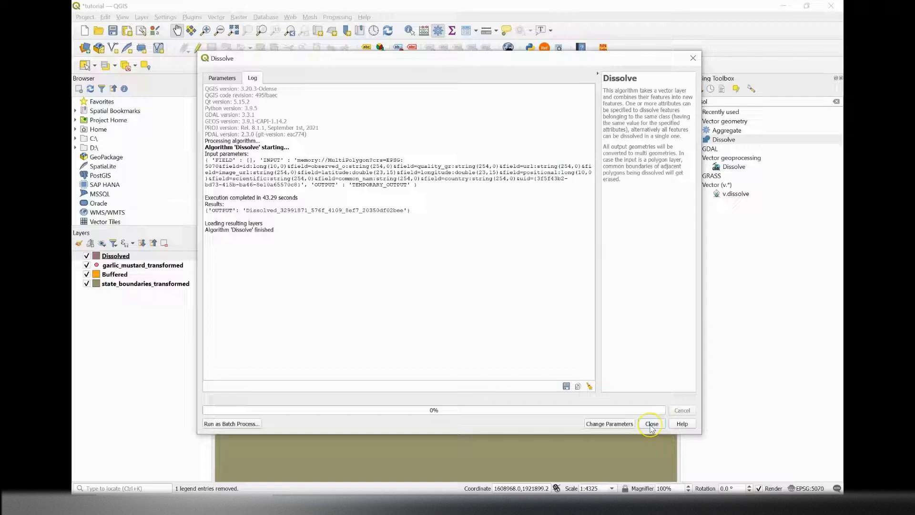
click(651, 424)
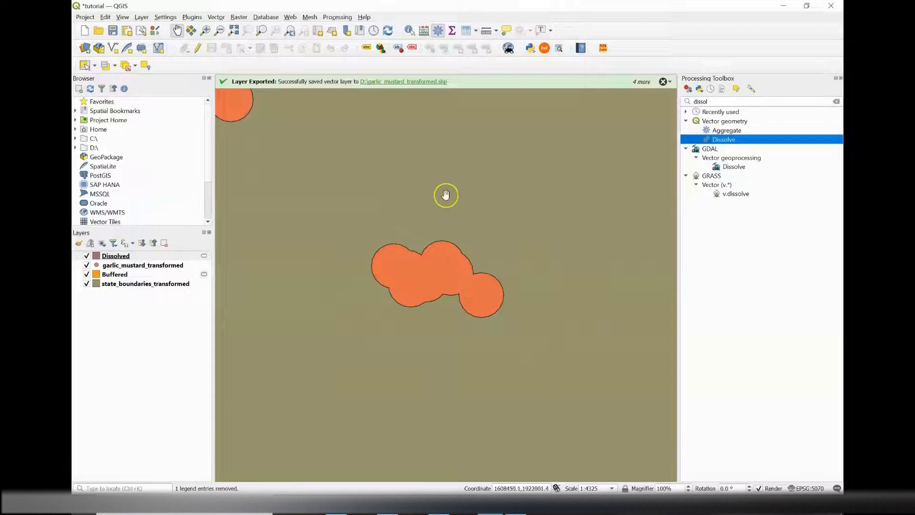
- Inspect the Dissolved layer's options and start searching for a singlepart tool
right_click(116, 256)
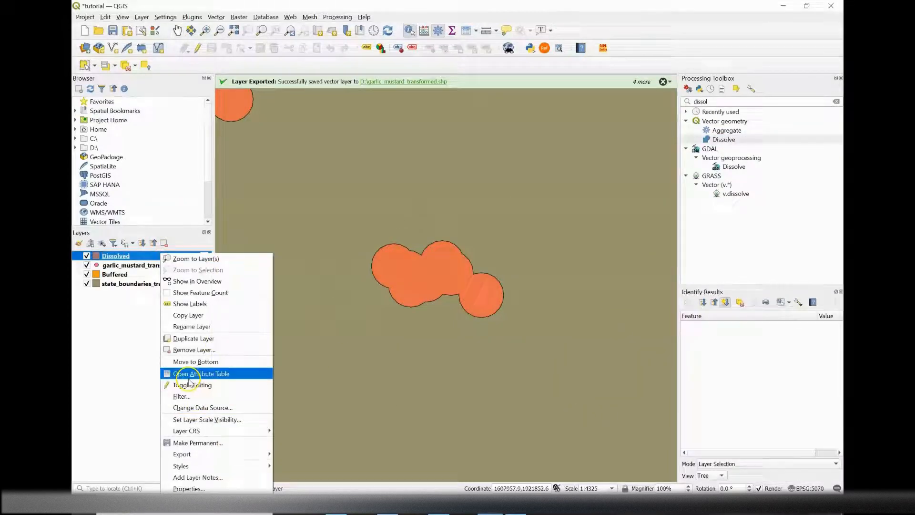
click(201, 374)
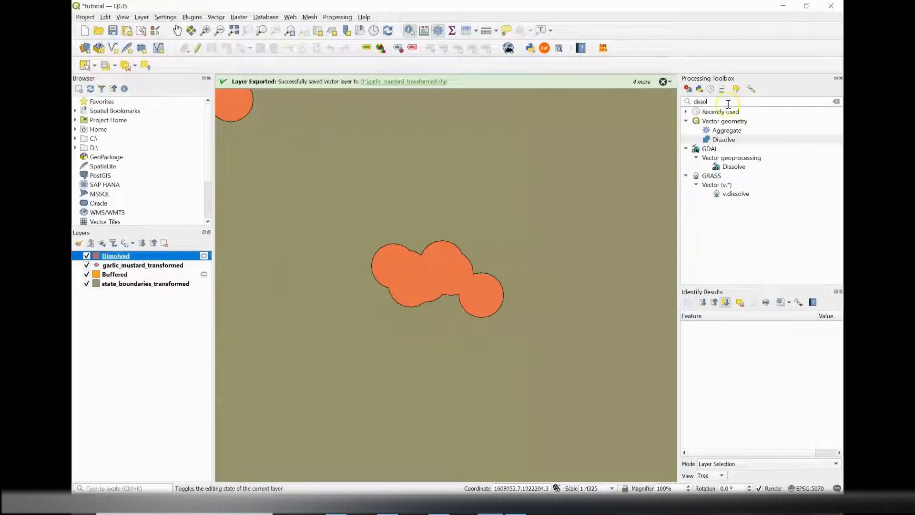
text(single)
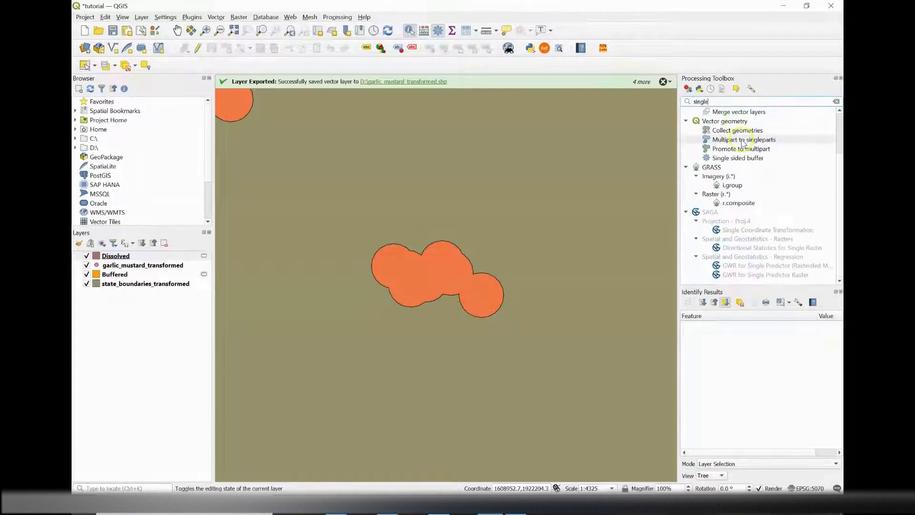
- Run Multipart to singleparts on Dissolved, producing a Single parts layer of separate polygons
double_click(744, 139)
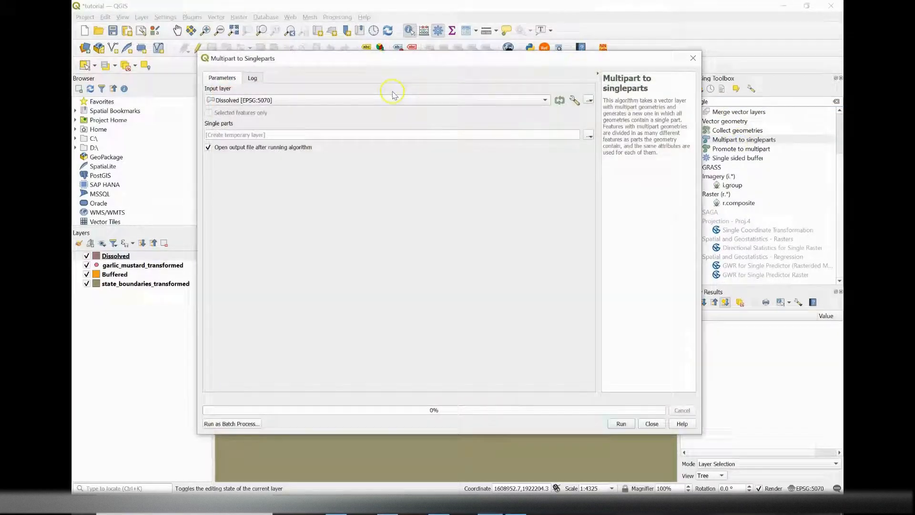
click(621, 423)
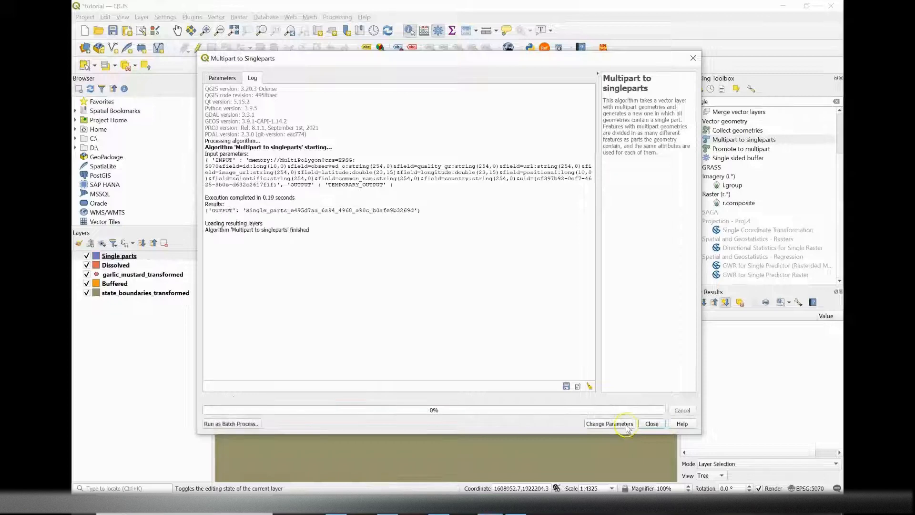
click(651, 424)
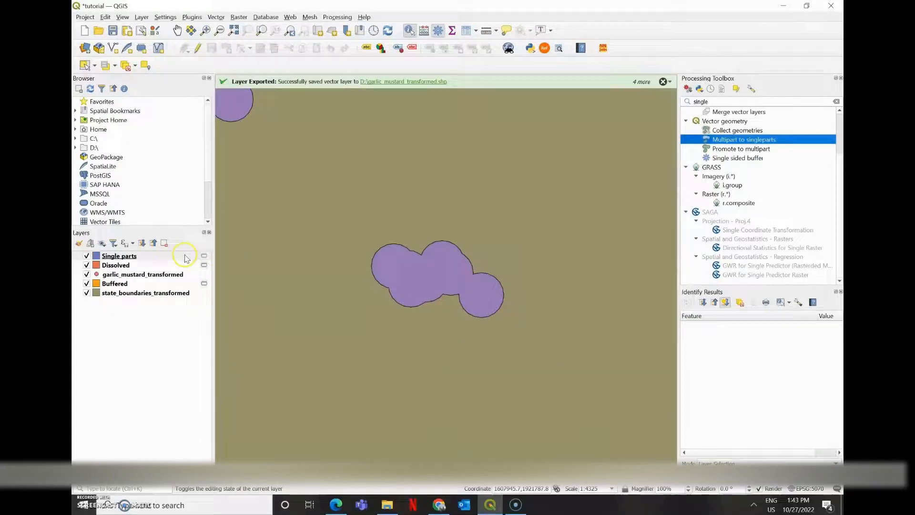
click(119, 256)
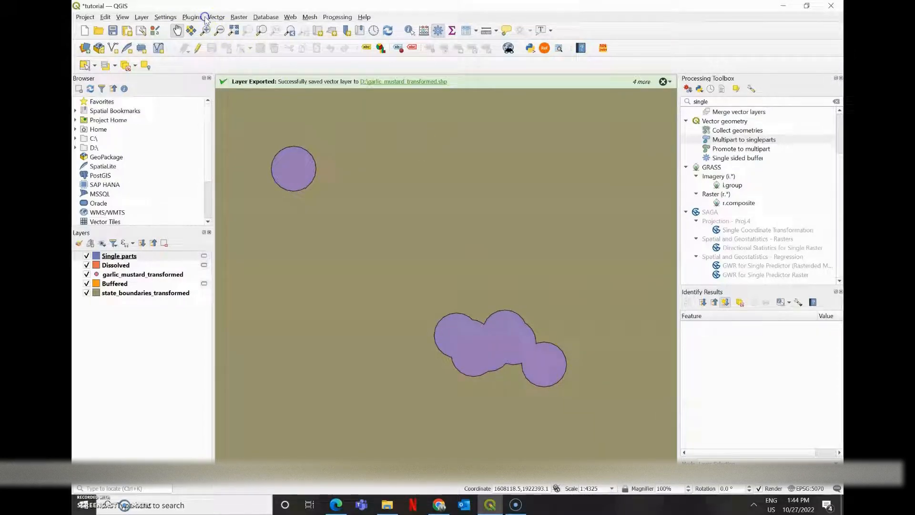
- Run Vector > Geometry Tools > Centroids on Single parts to add a Centroids point layer
click(215, 16)
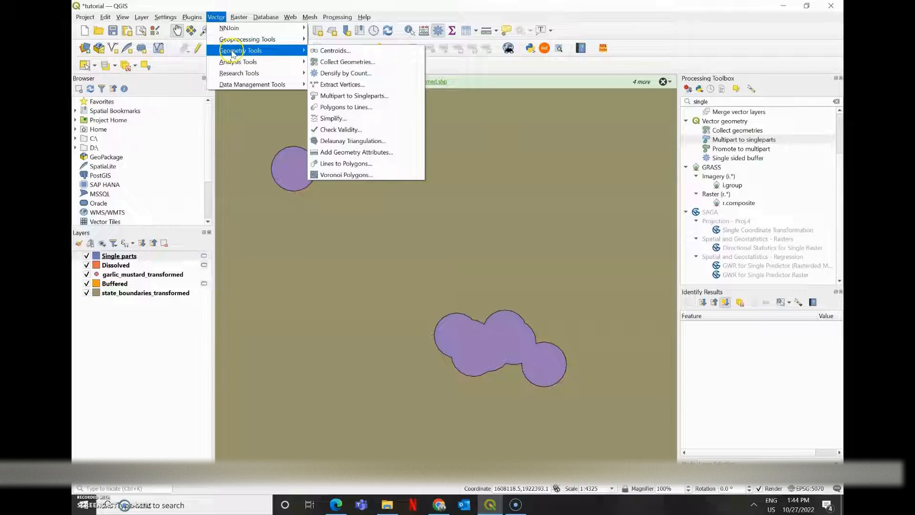
click(335, 51)
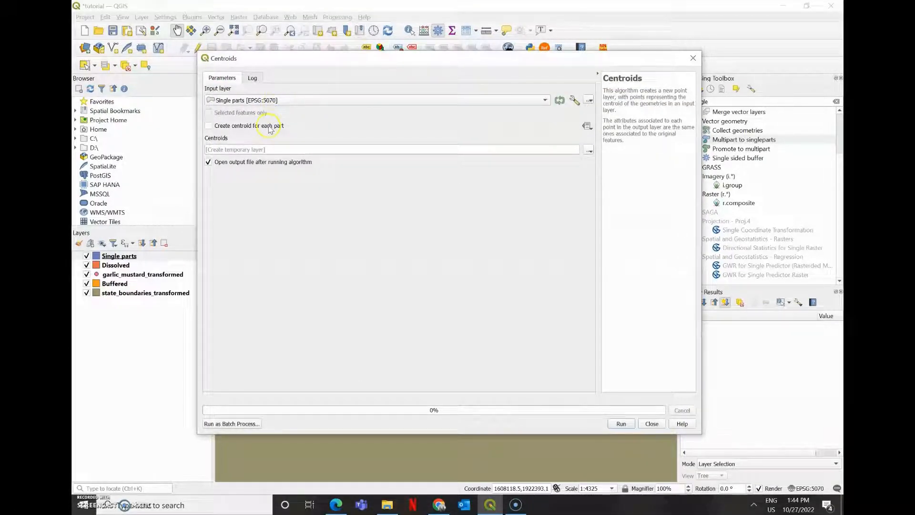
click(621, 423)
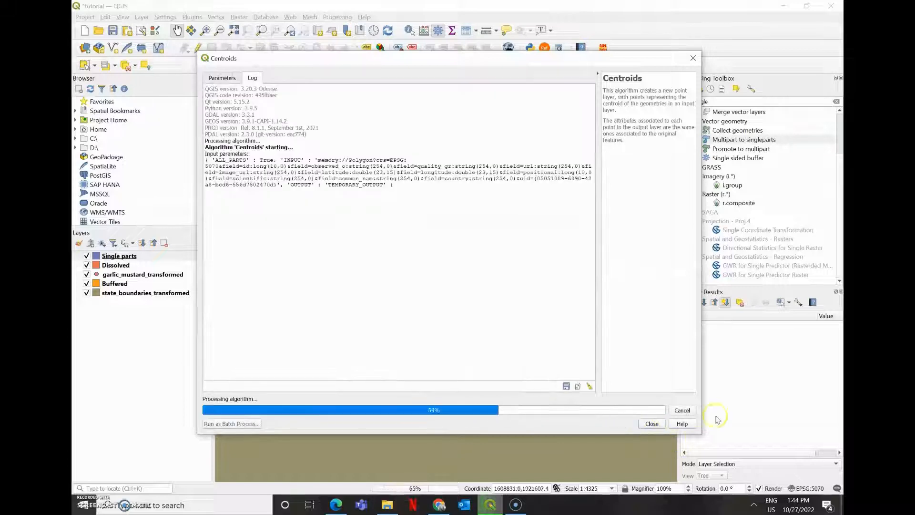
click(651, 424)
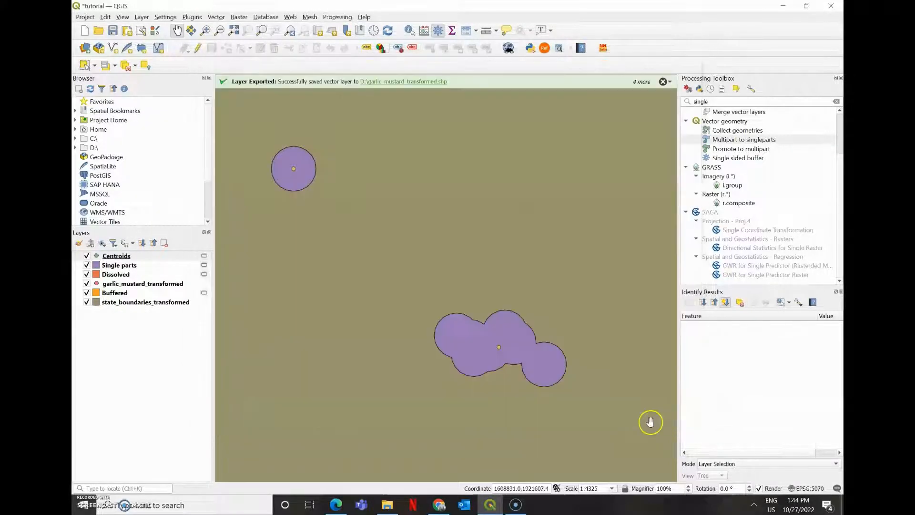
mouse_move(511, 380)
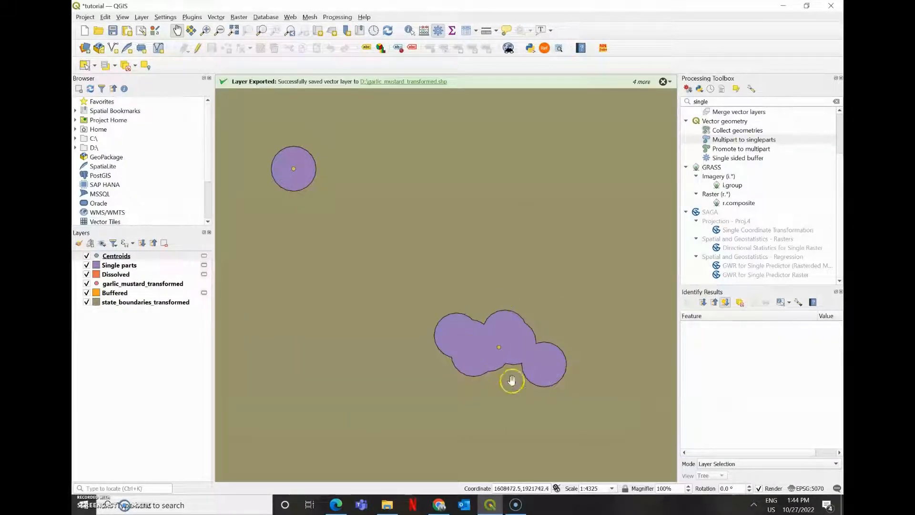
drag(513, 381, 474, 323)
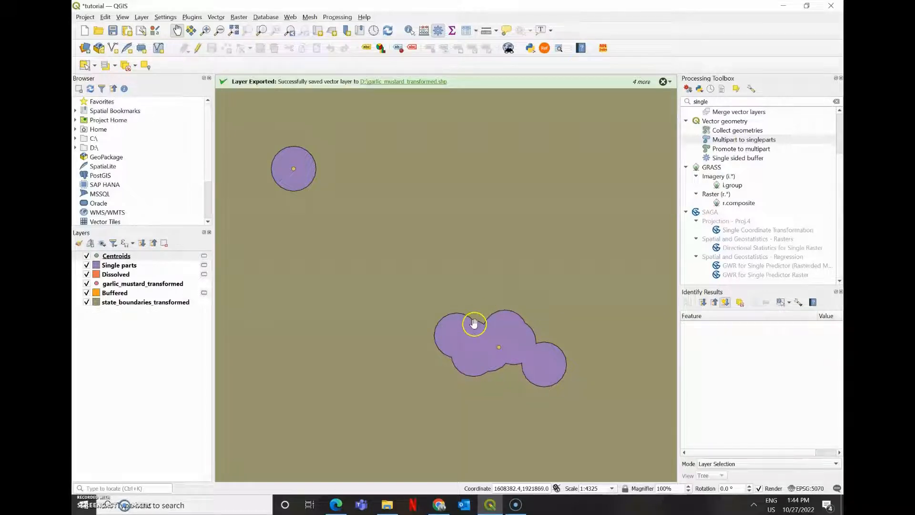
mouse_move(116, 256)
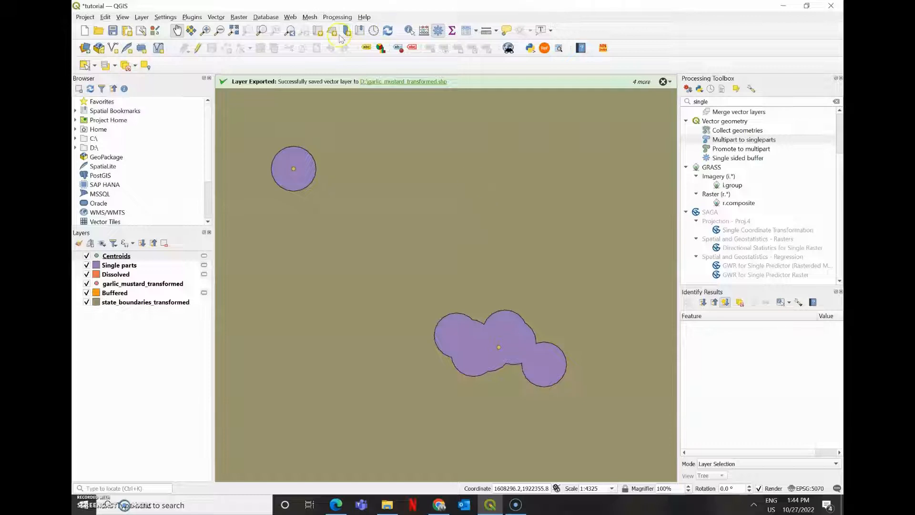
- Run a 50 m buffer on the Centroids layer, adding a new Buffered layer of circles
click(216, 17)
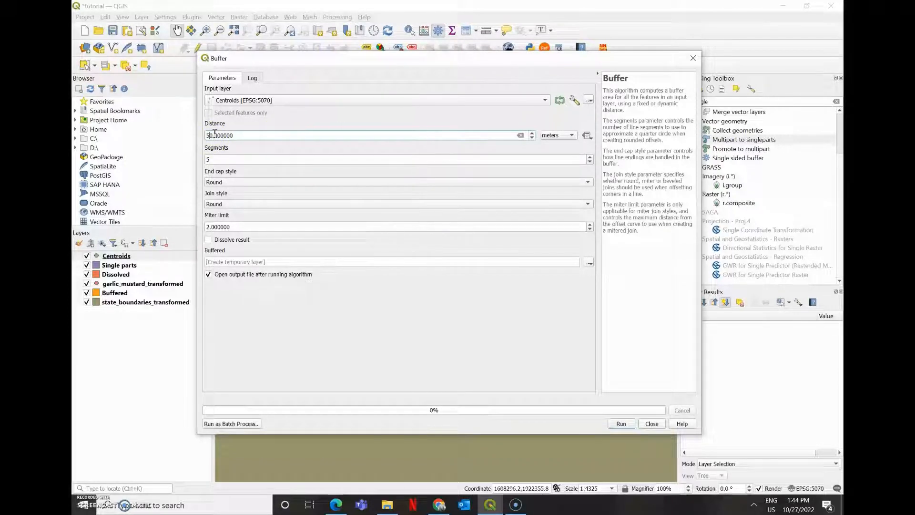
click(620, 424)
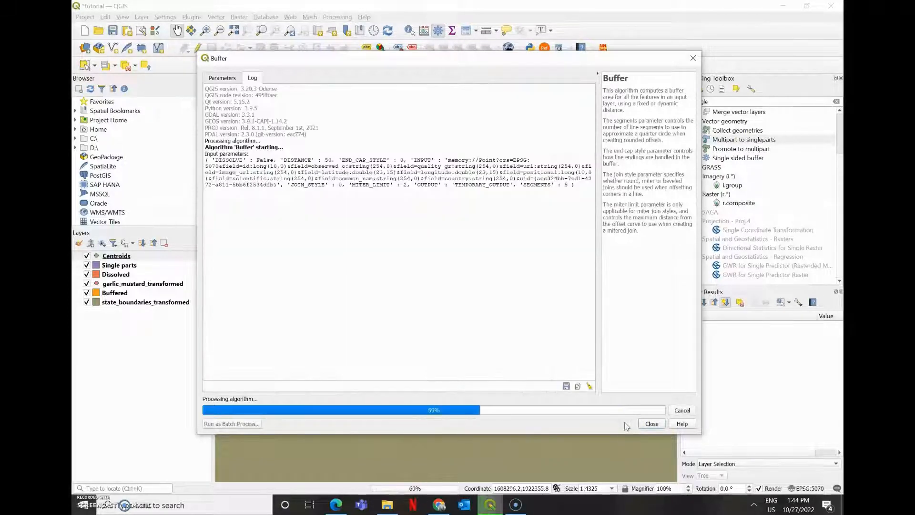
click(651, 423)
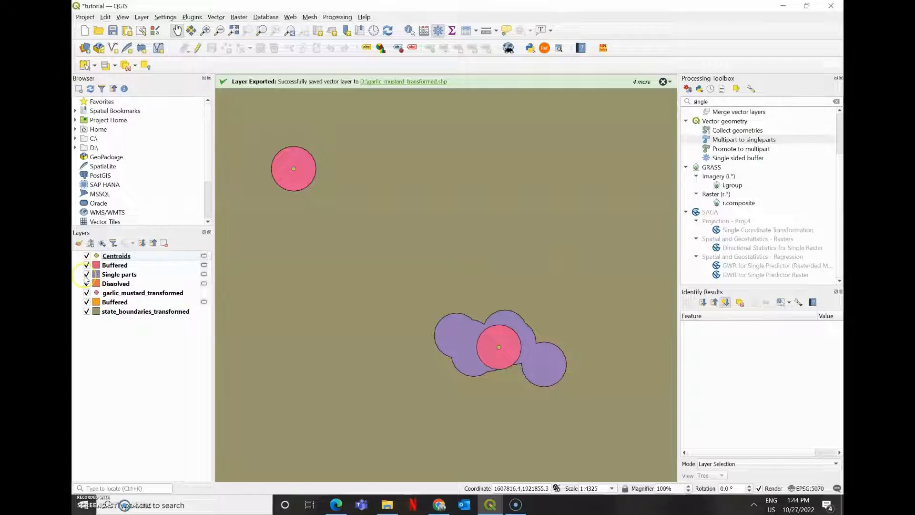
- Hide the Single parts, Dissolved, original points and buffer layers, keeping centroids and new buffers visible
click(87, 274)
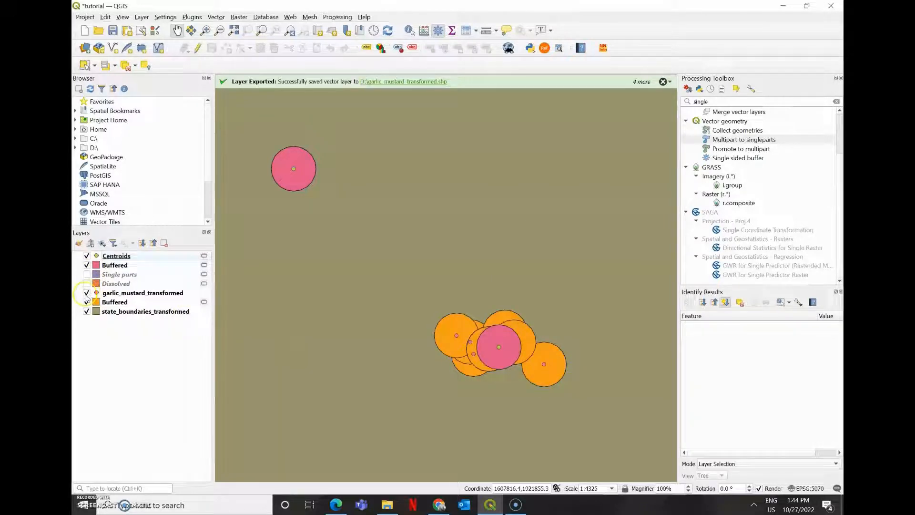
click(87, 303)
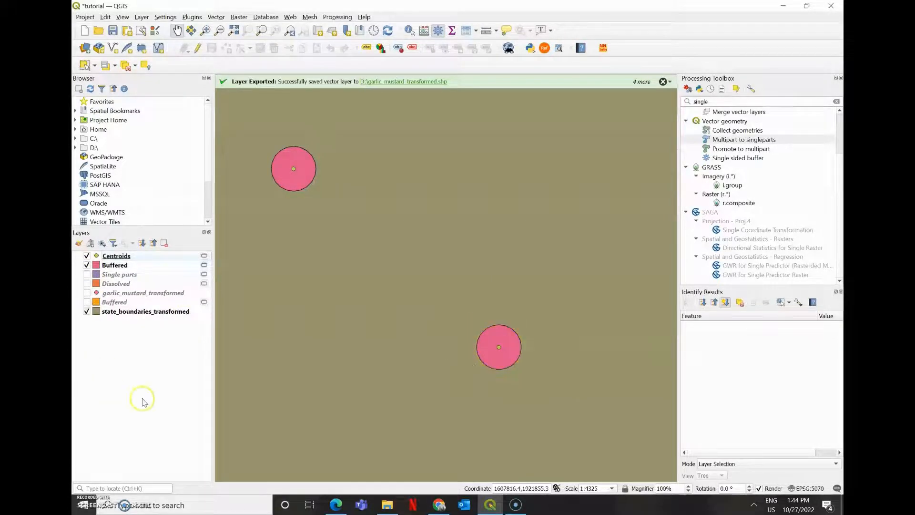
mouse_move(375, 310)
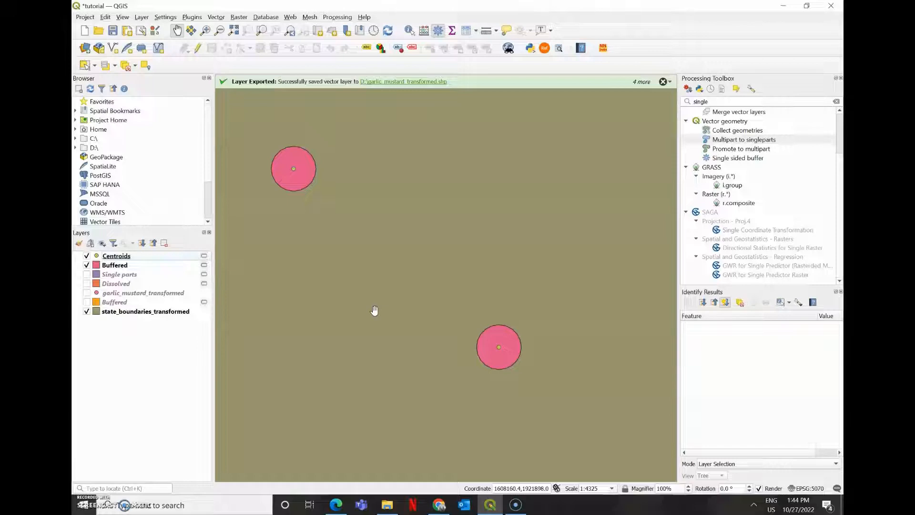
right_click(117, 256)
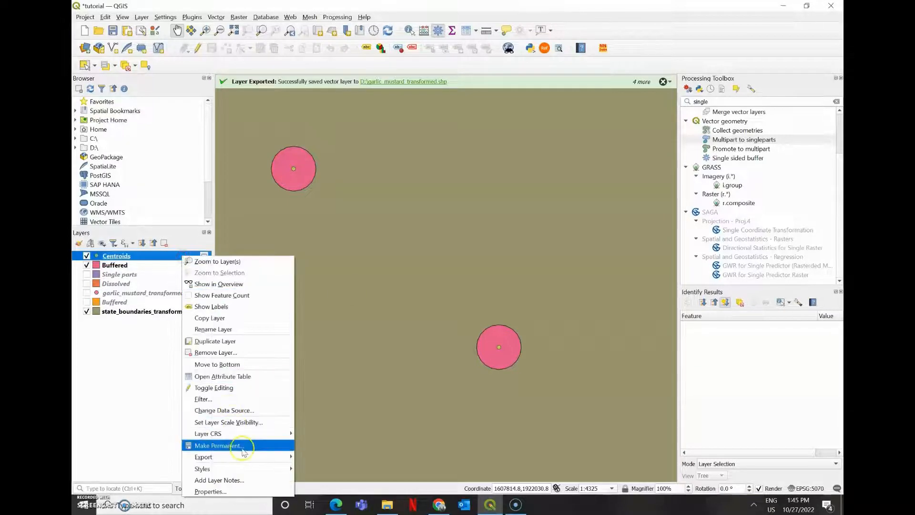